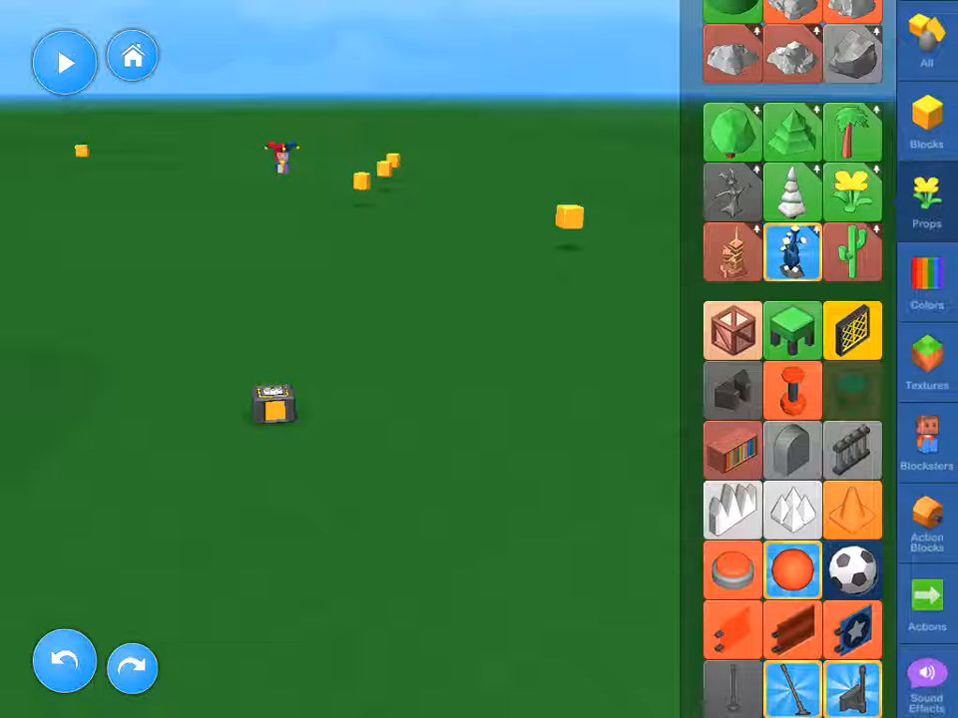
Give the crate a script with Does + Is Loot and On Play → Does → Hide rules.
{"action": "left_click", "coordinate": [731, 330]}
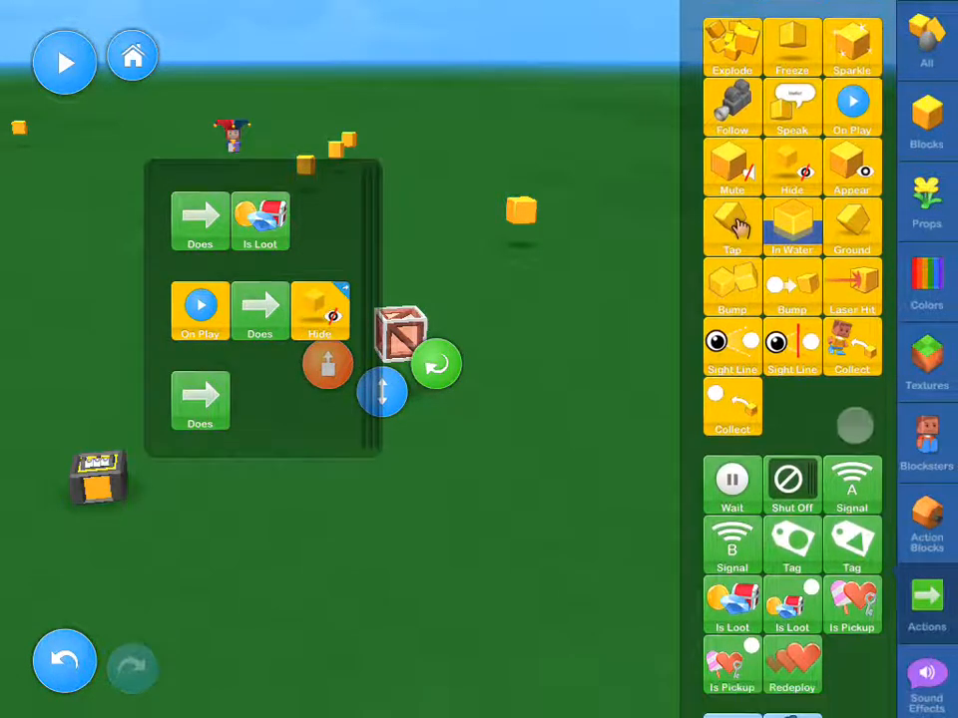
Script the crate to appear with its icon on signal B and add a point when collected.
{"action": "scroll", "scroll_direction": "down", "scroll_amount": 3}
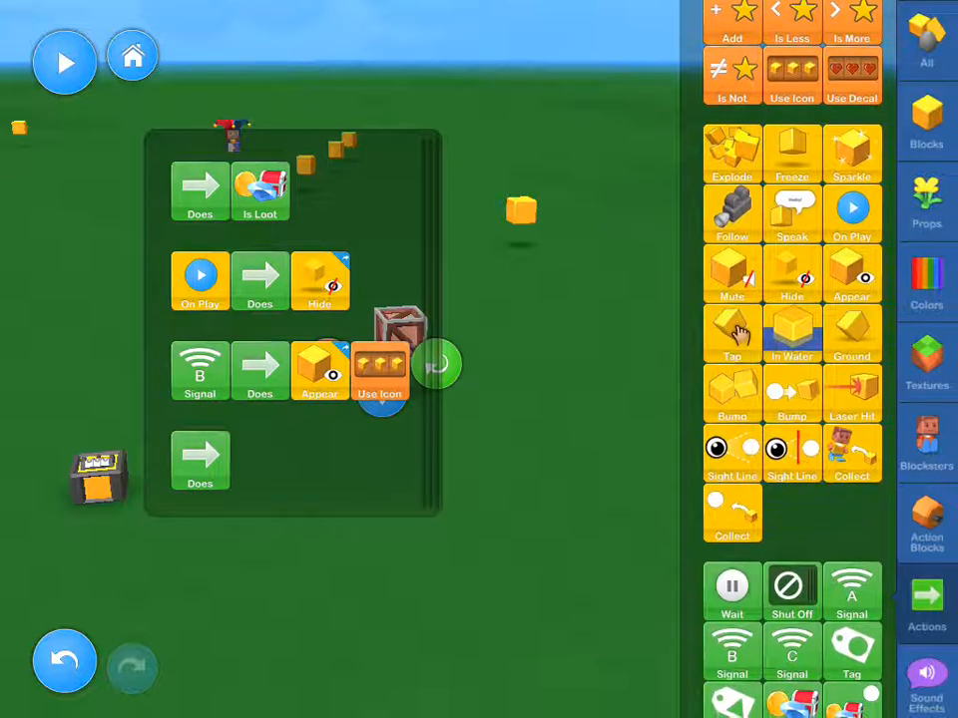
{"action": "scroll", "scroll_direction": "down", "scroll_amount": 3}
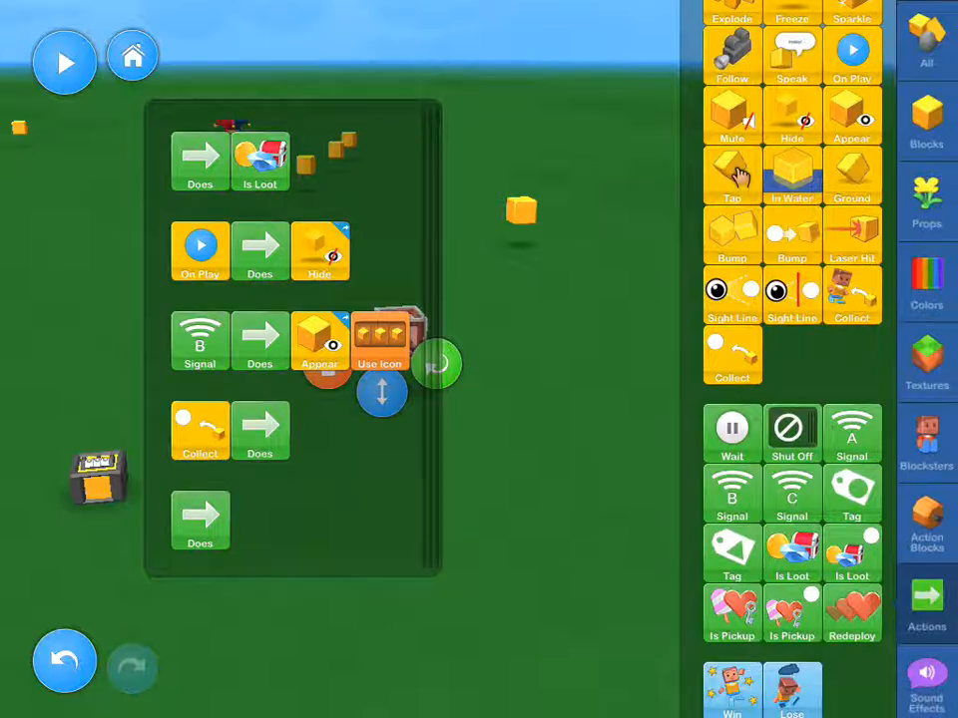
{"action": "scroll", "scroll_direction": "down", "scroll_amount": 3}
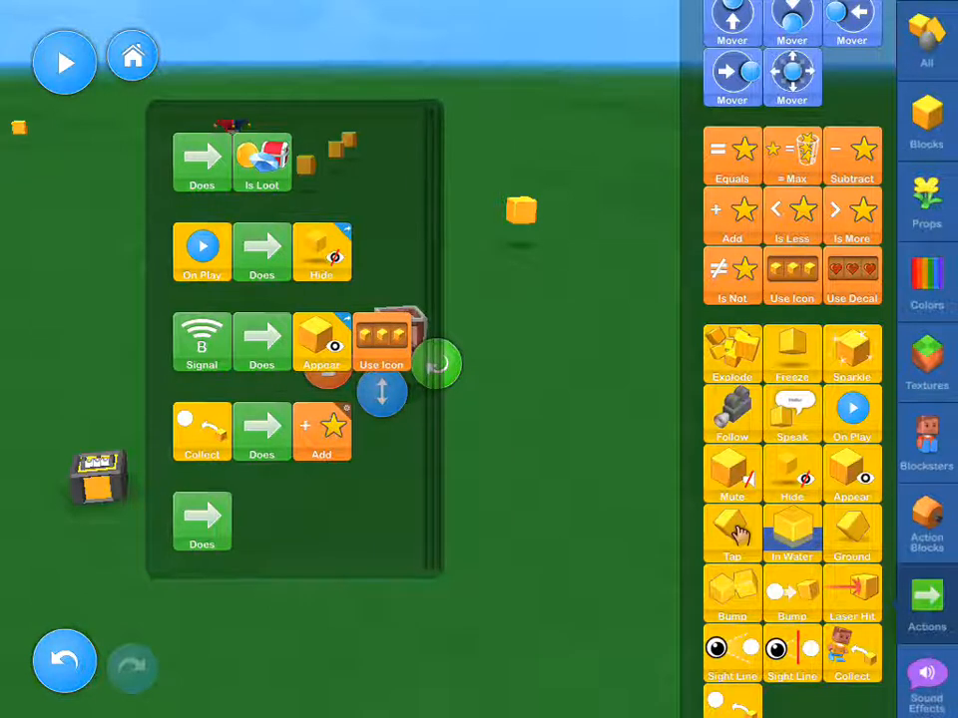
{"action": "left_click", "coordinate": [926, 680]}
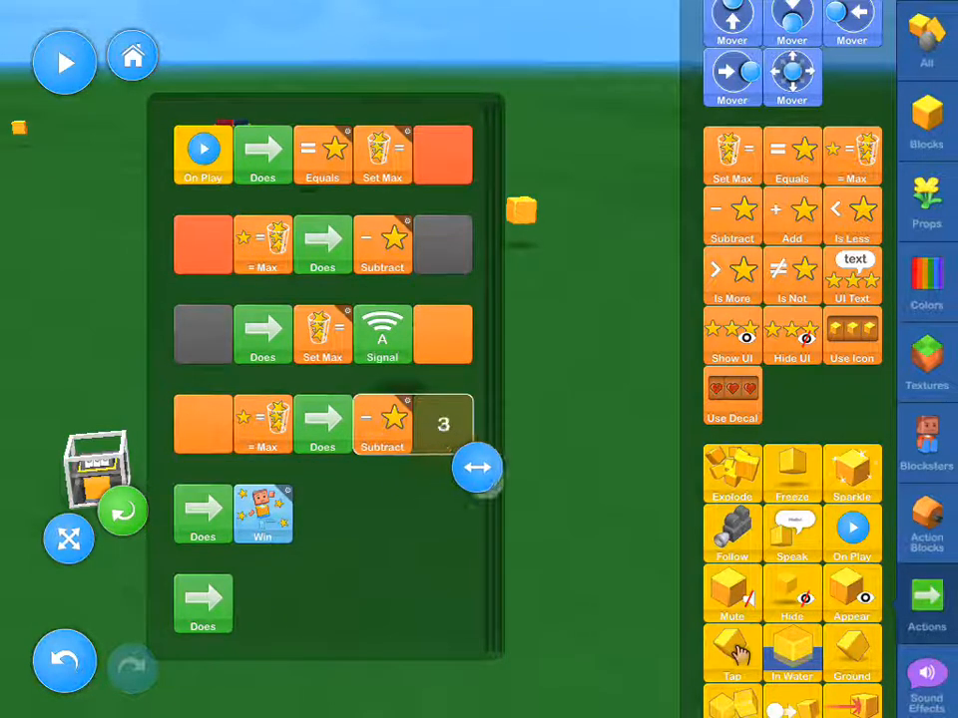
Set the game block's Subtract amount and add a Does → Set Max → Signal B rule.
{"action": "left_click_drag", "start_coordinate": [477, 468], "coordinate": [412, 468]}
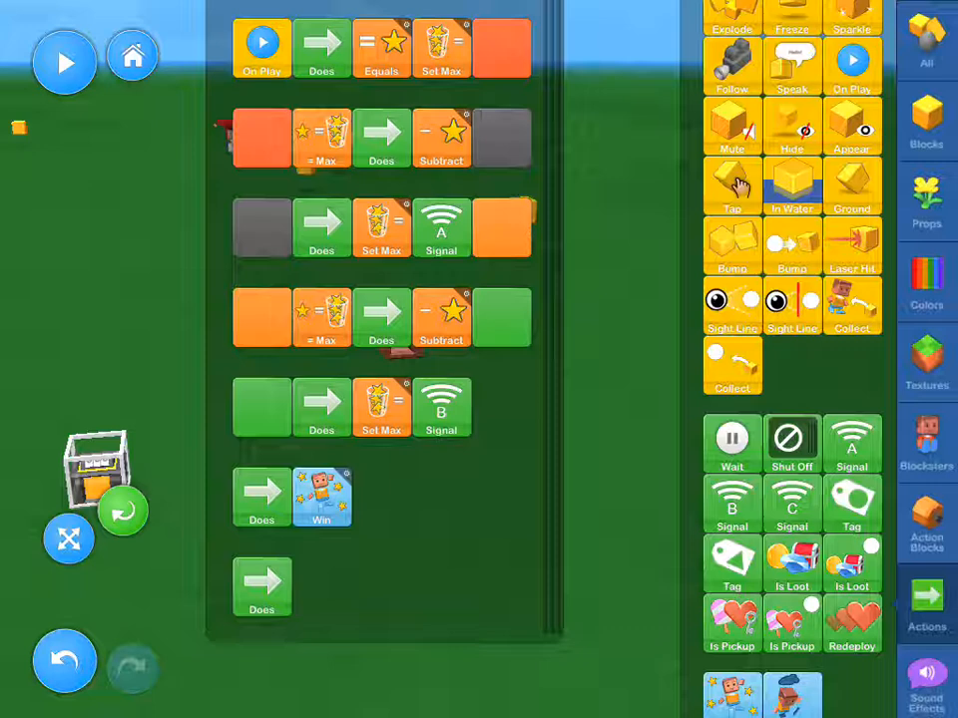
Add a Pick Up sound to the crate's Collect row and recolour the Win row tiles dark red.
{"action": "left_click", "coordinate": [381, 407]}
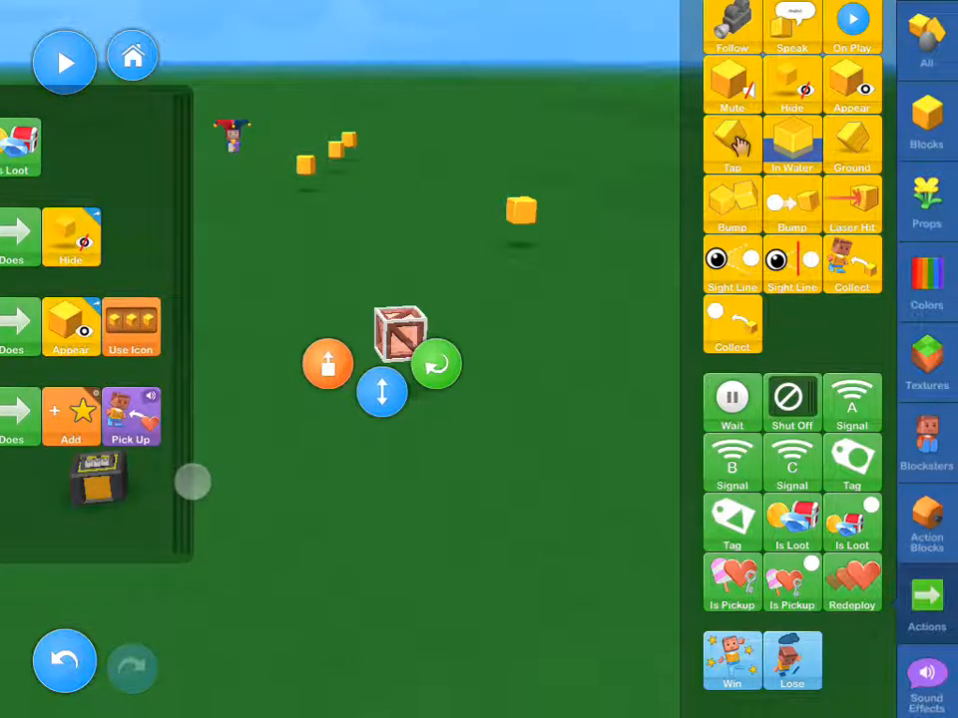
{"action": "left_click", "coordinate": [927, 124]}
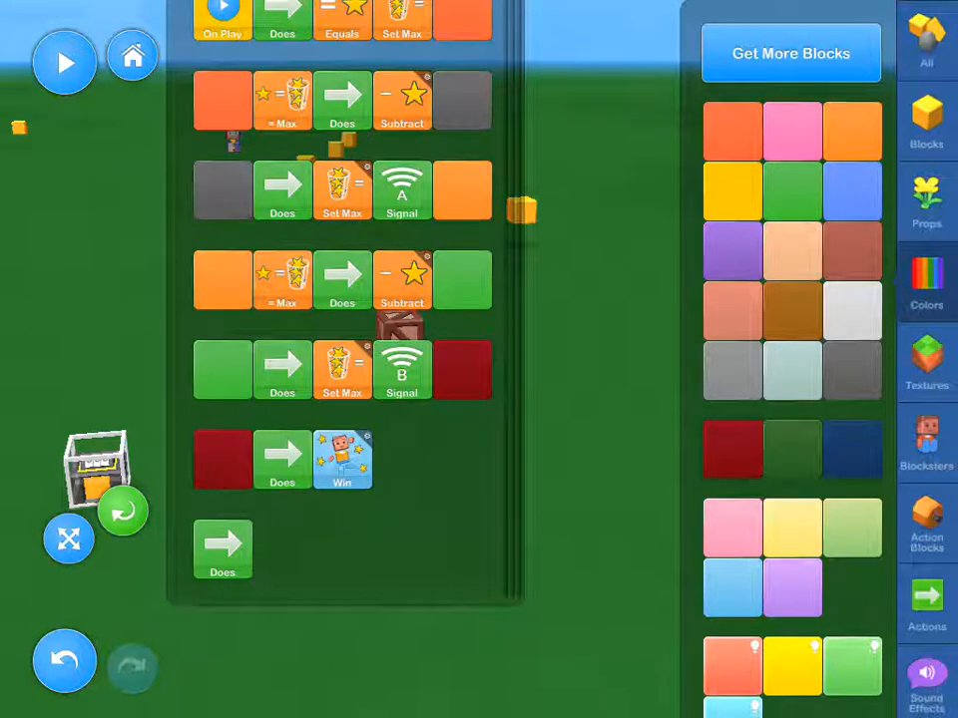
{"action": "left_click", "coordinate": [926, 598]}
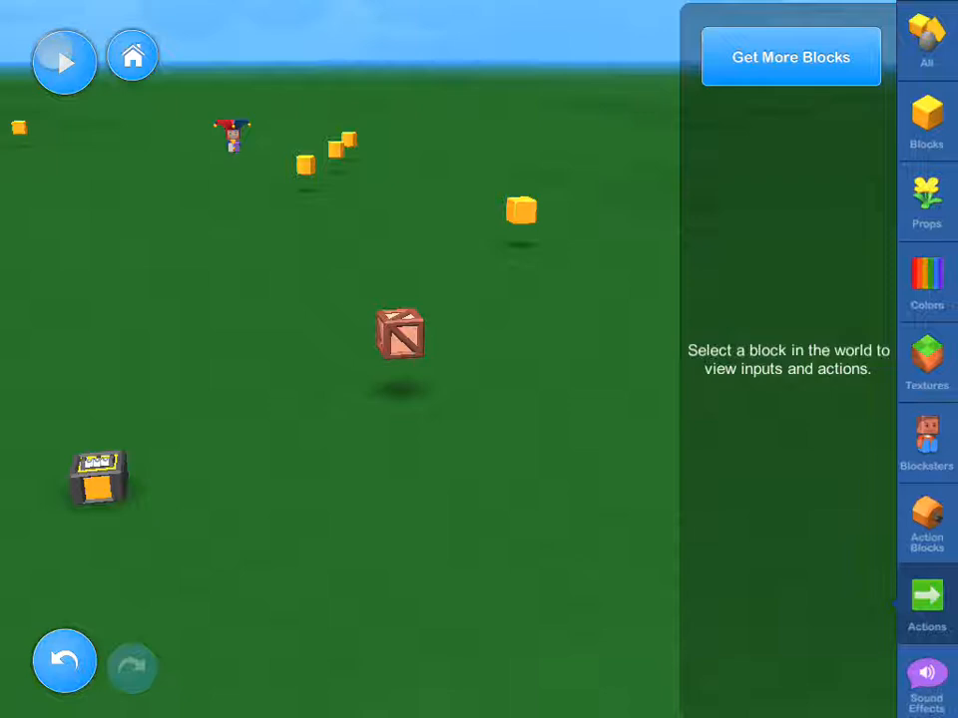
Start play and steer the jester with the joystick toward the floating gold blocks.
{"action": "left_click", "coordinate": [64, 61]}
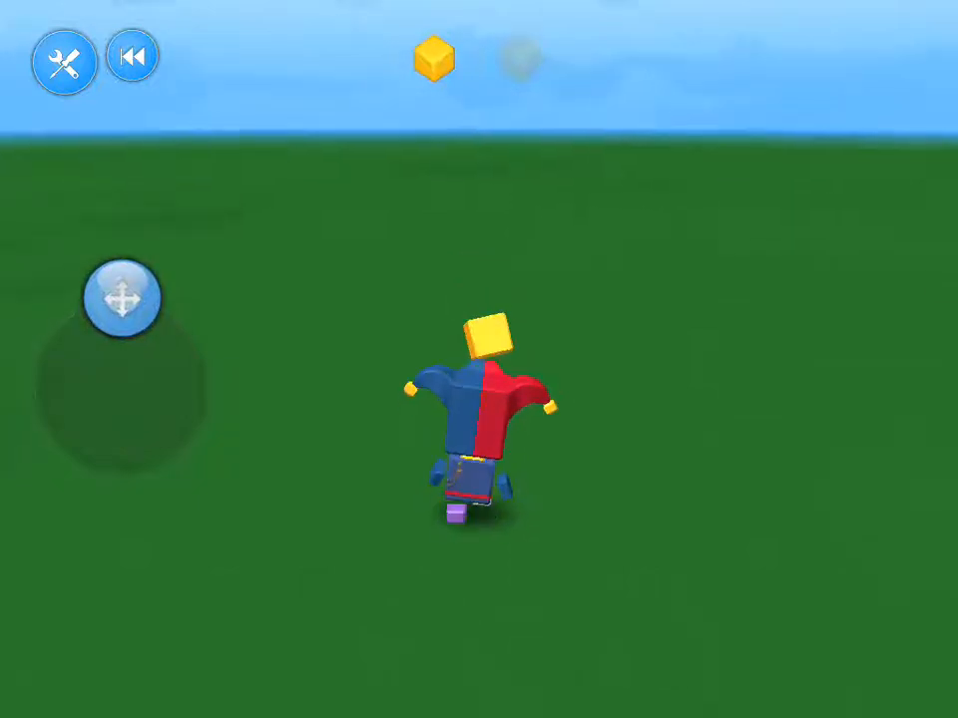
{"action": "left_click_drag", "start_coordinate": [122, 297], "coordinate": [212, 371]}
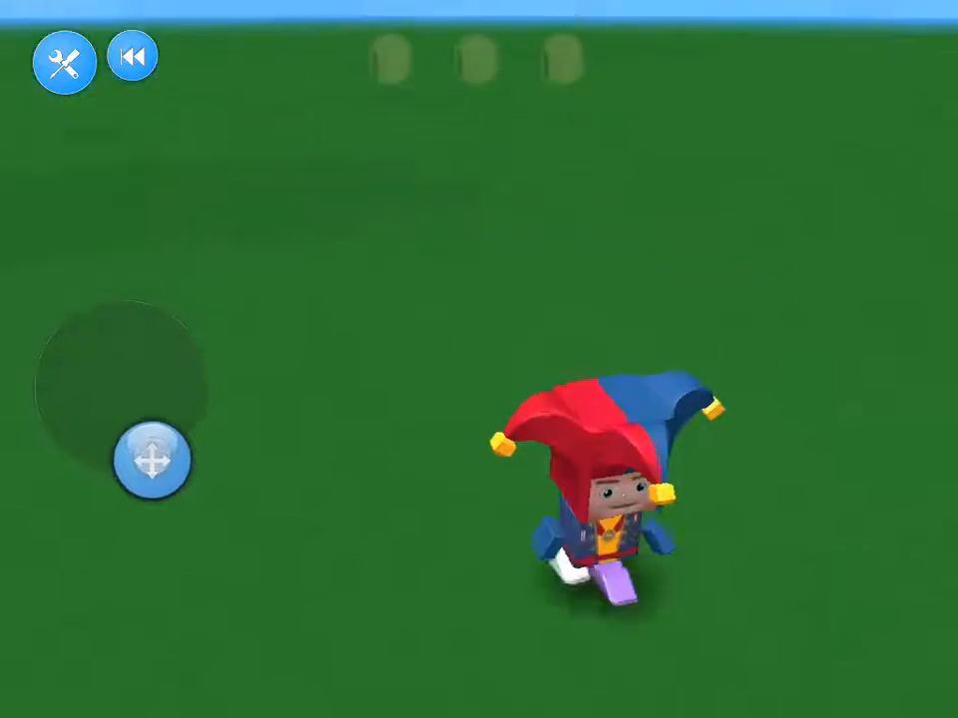
{"action": "left_click_drag", "start_coordinate": [152, 461], "coordinate": [125, 342]}
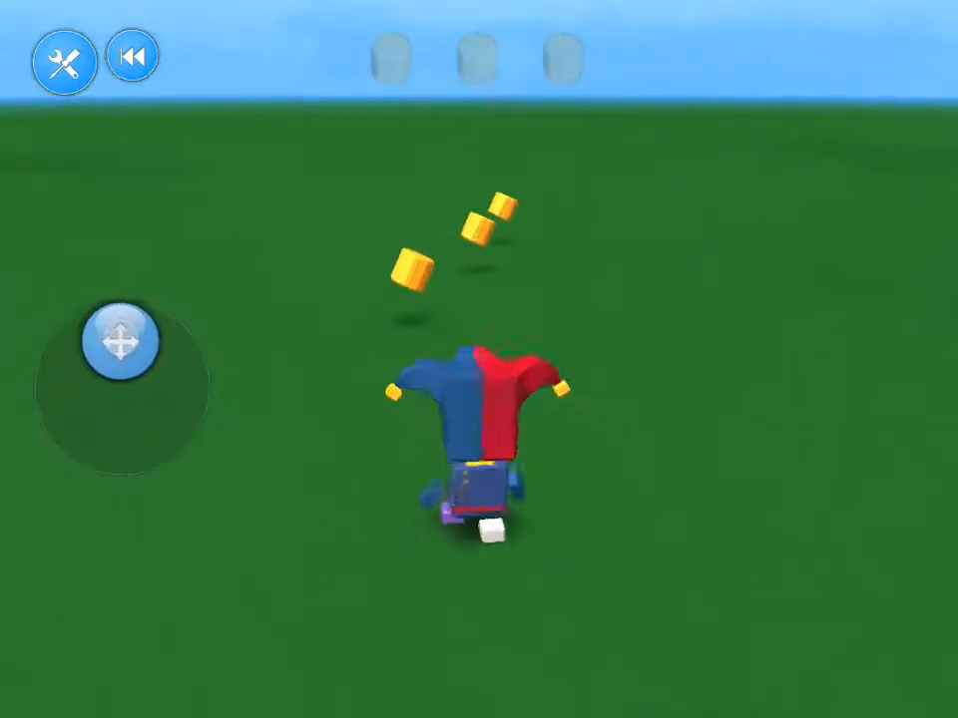